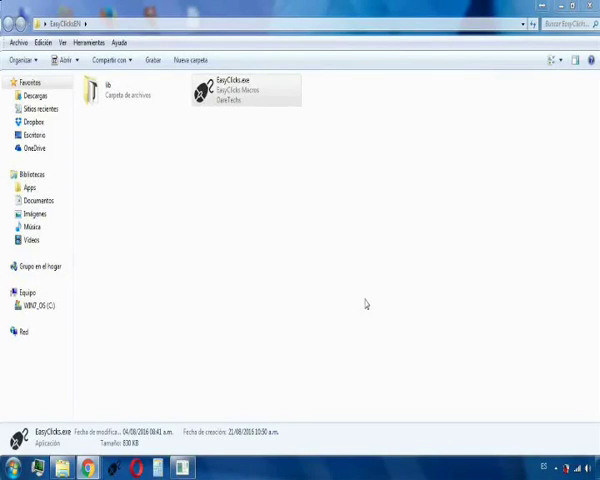
Launch EasyClicks.exe from the EasyClicksEN folder to bring up its floating toolbar
click(240, 90)
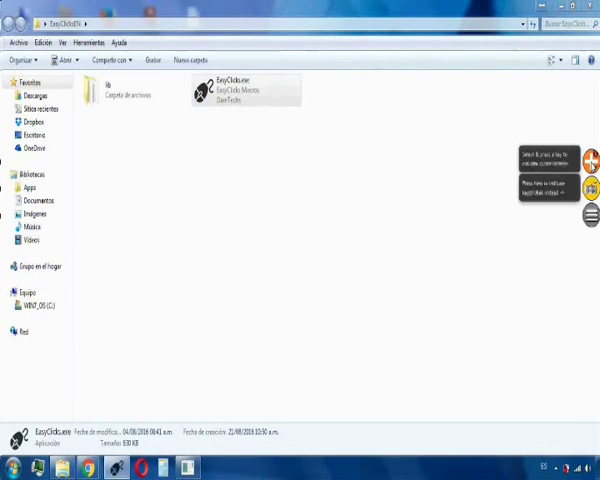
mouse_move(414, 167)
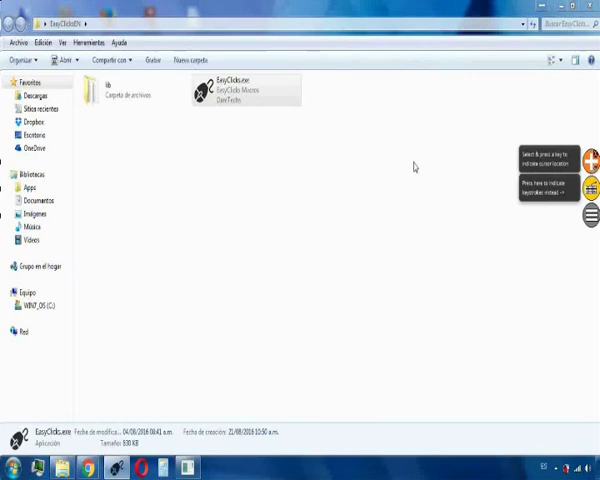
mouse_move(391, 144)
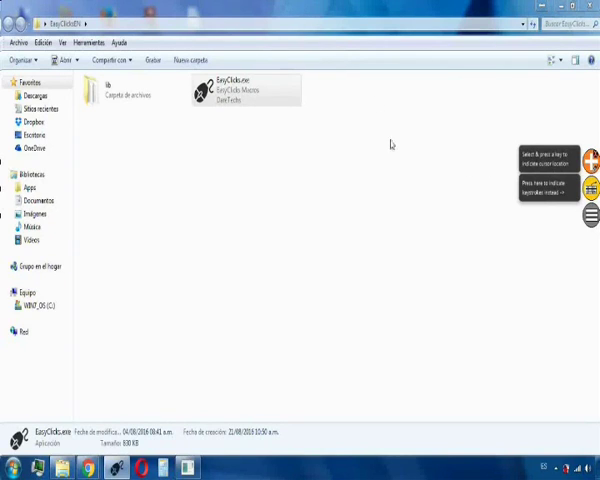
mouse_move(230, 201)
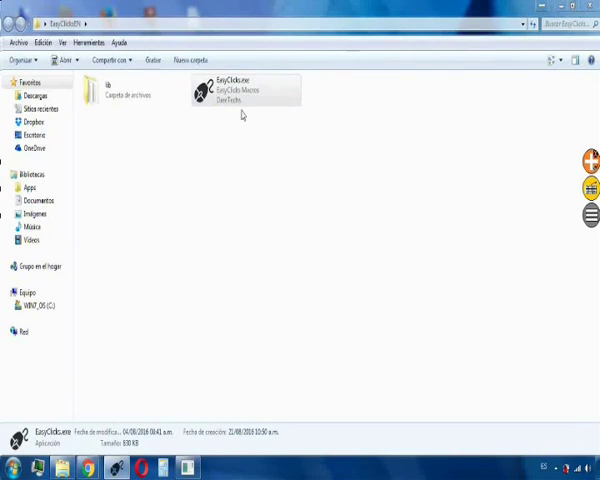
mouse_move(275, 154)
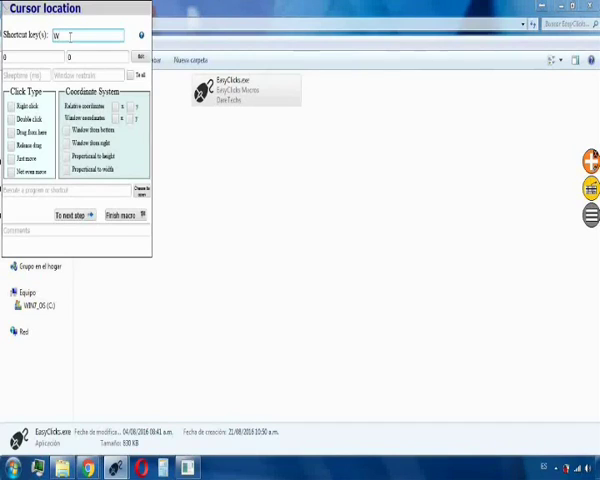
Try Left Ctrl and Space in the Shortcut key(s) field before settling on F2
text(Left_Ctrl)
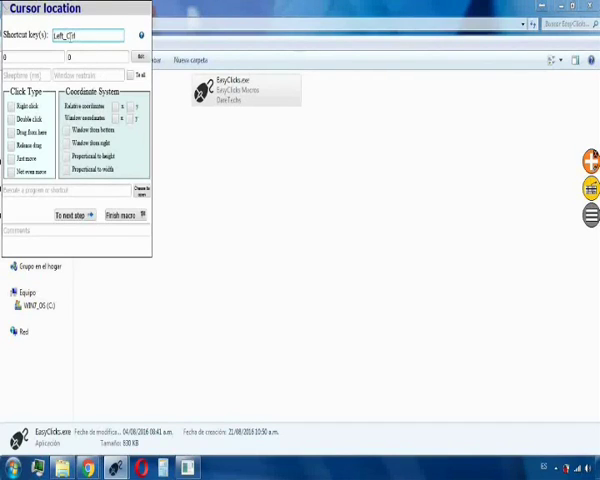
text(Space)
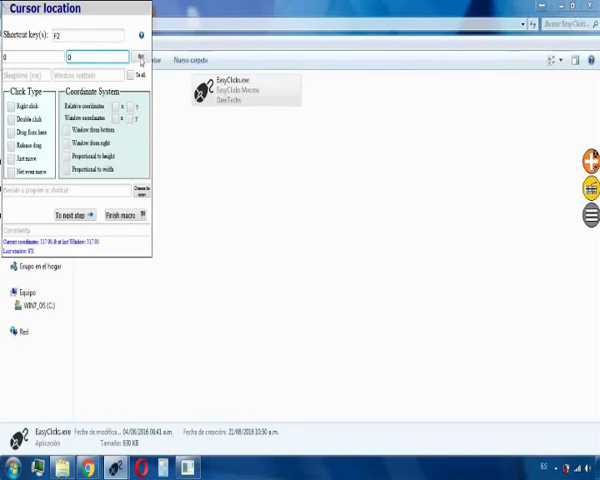
mouse_move(263, 6)
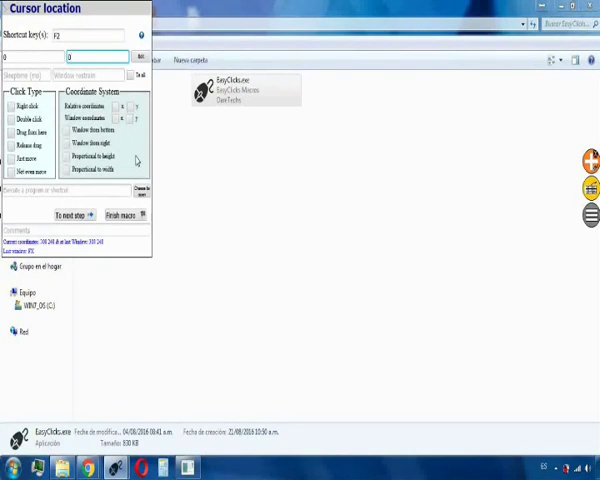
mouse_move(114, 146)
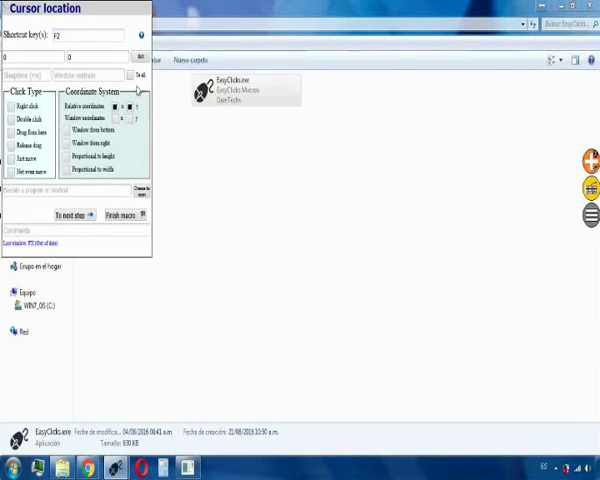
mouse_move(190, 132)
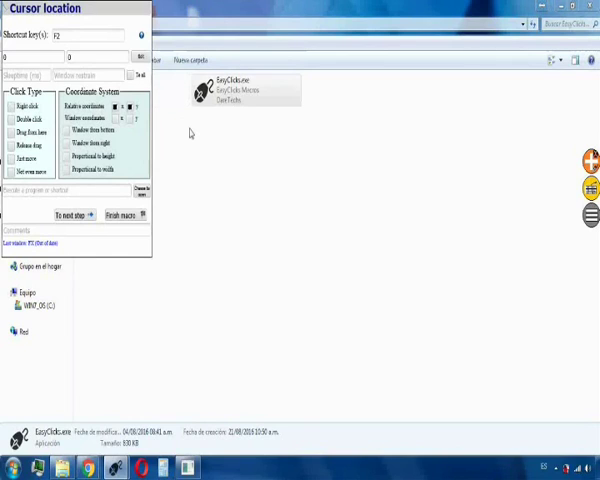
mouse_move(183, 133)
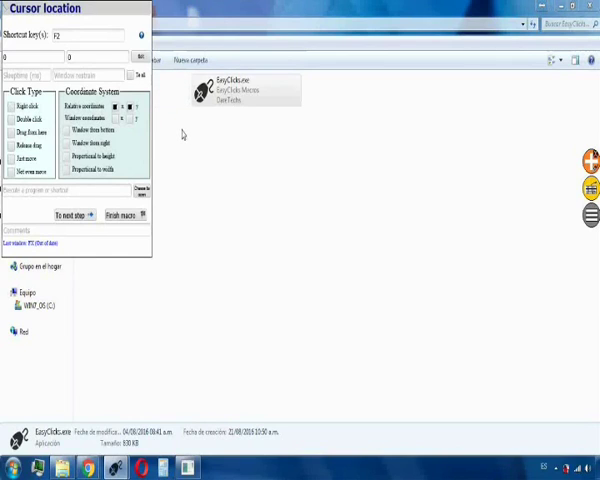
mouse_move(150, 198)
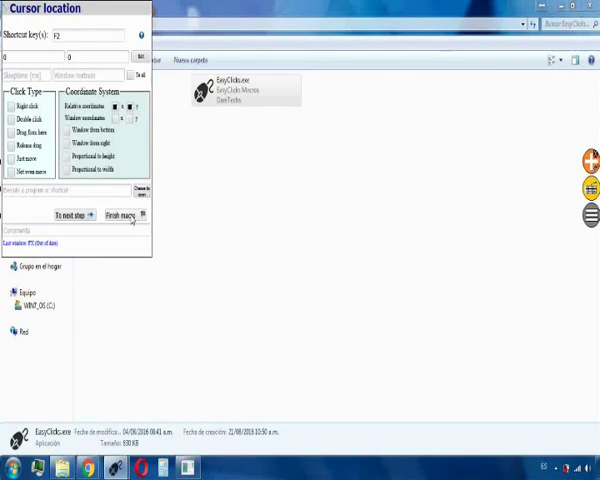
Finish the F2 macro with relative x and y coordinates and save it
click(125, 215)
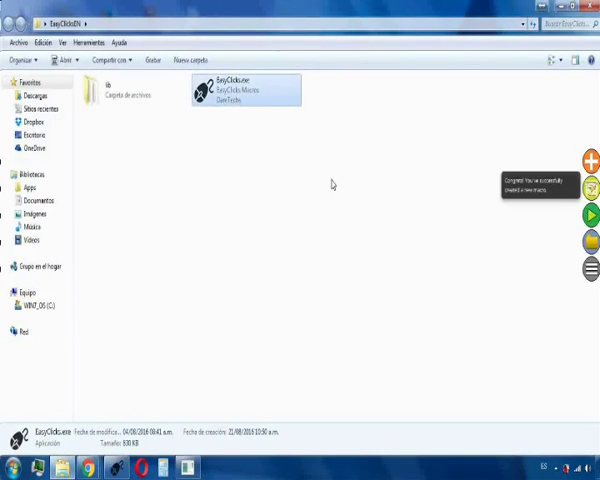
mouse_move(483, 122)
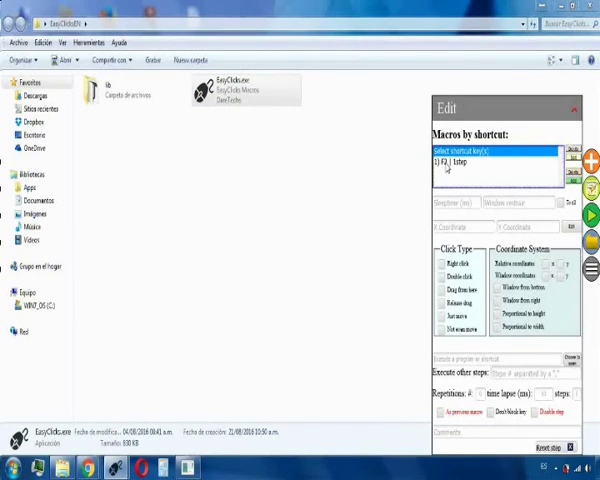
Select the 1) F2 macro under Macros by shortcut for editing
click(500, 152)
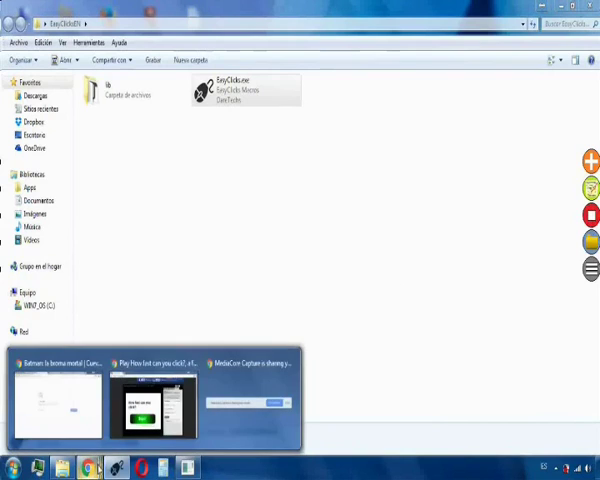
Start the Kongregate click-speed round in Chrome and hit the target, scoring 1800 clicks/min
click(155, 395)
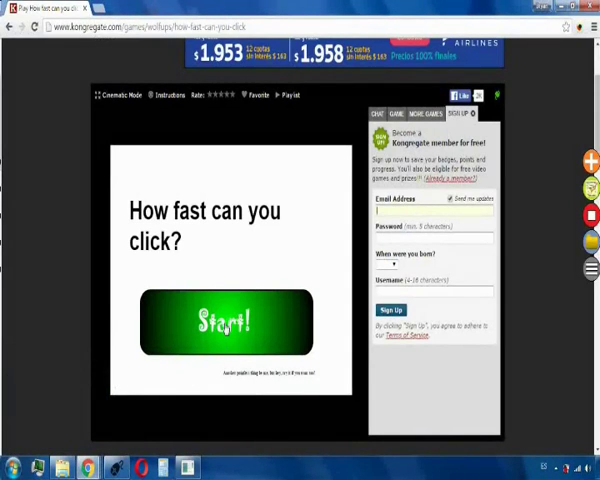
click(229, 323)
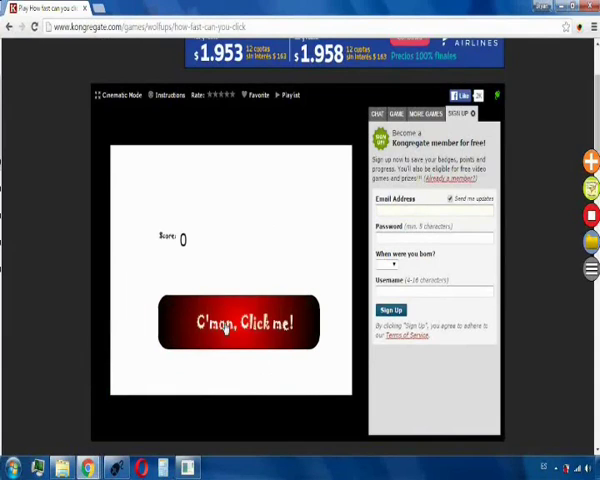
click(238, 322)
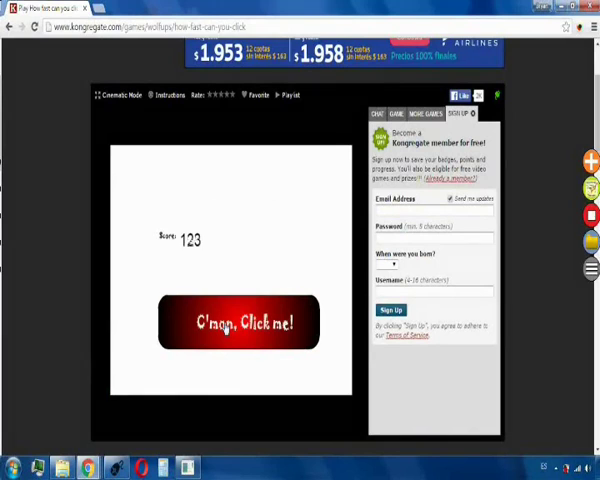
click(238, 323)
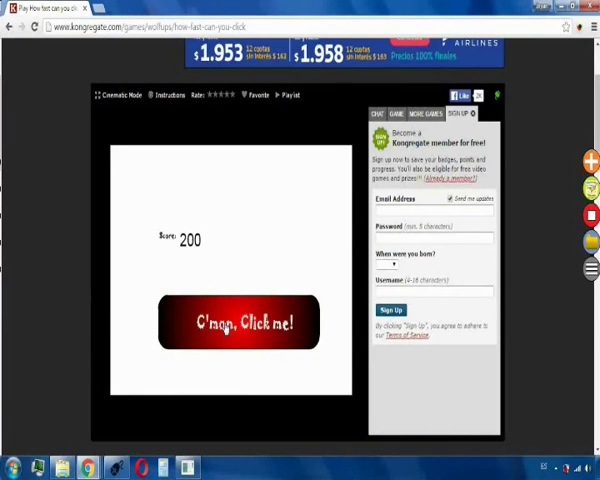
click(238, 322)
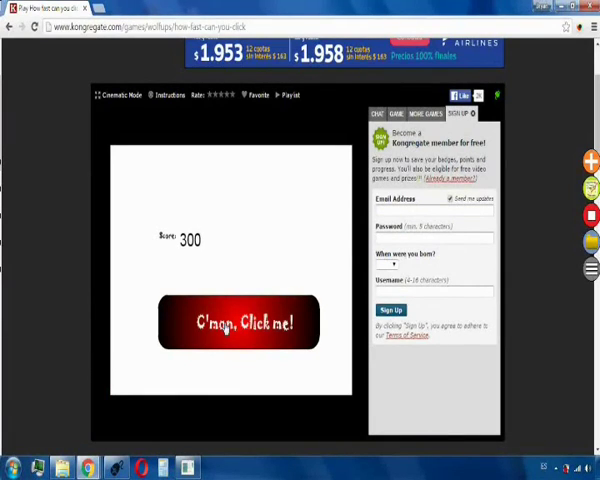
click(238, 322)
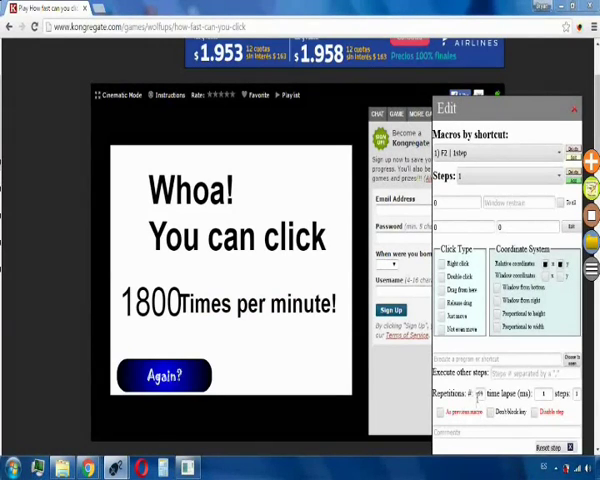
Enter 7 as the F2 macro's repetition count
text(7)
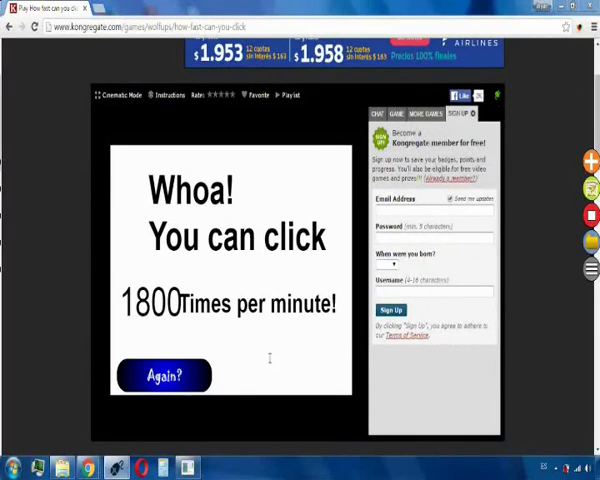
Replay the click-speed game with Again? and Start!, reaching 4800 clicks per minute
click(163, 375)
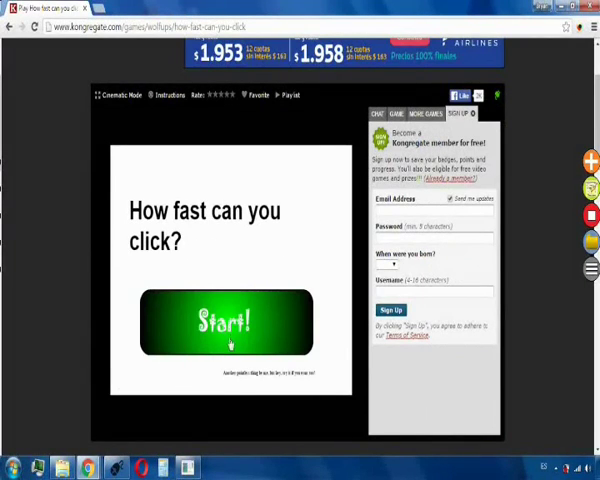
click(230, 323)
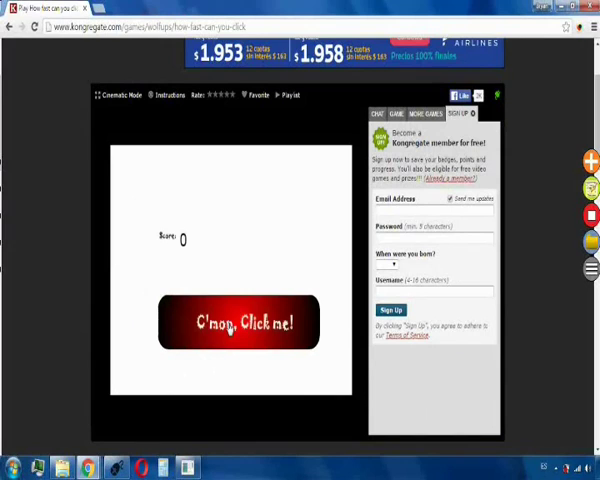
click(237, 323)
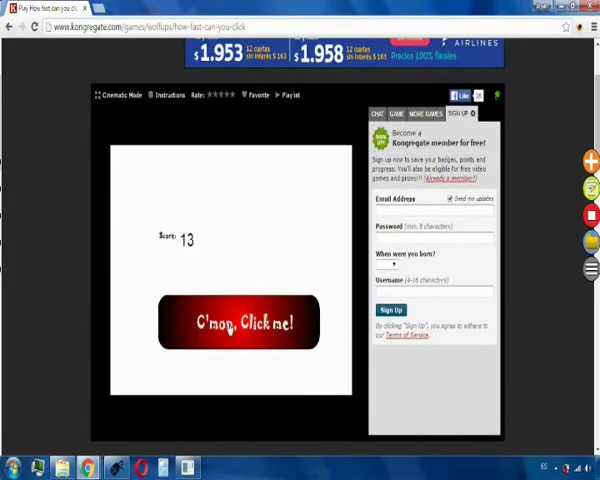
click(238, 322)
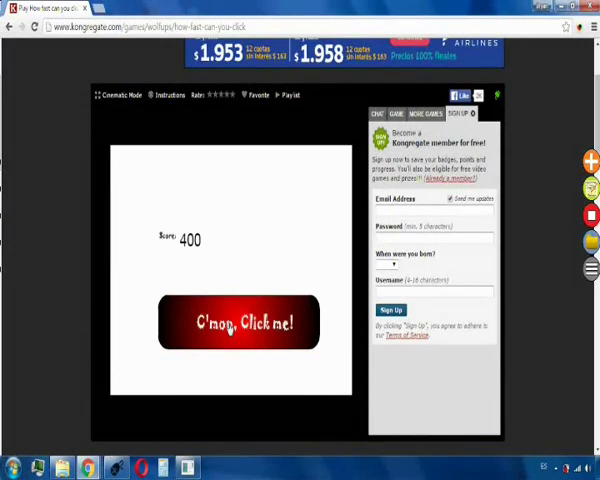
click(238, 322)
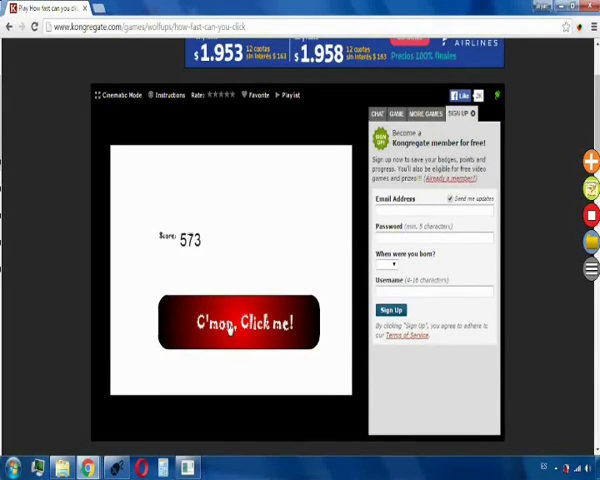
click(237, 322)
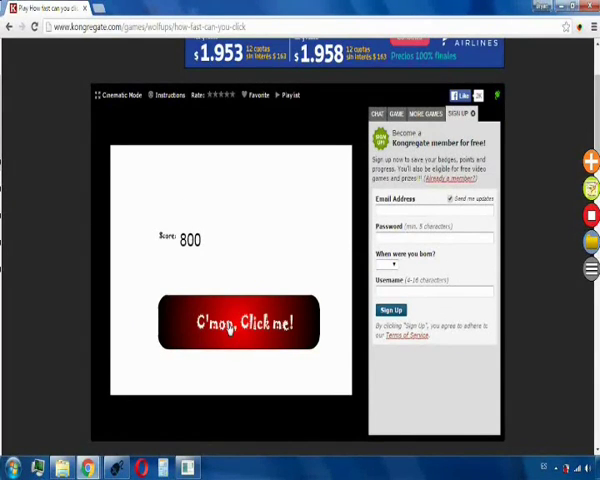
click(237, 322)
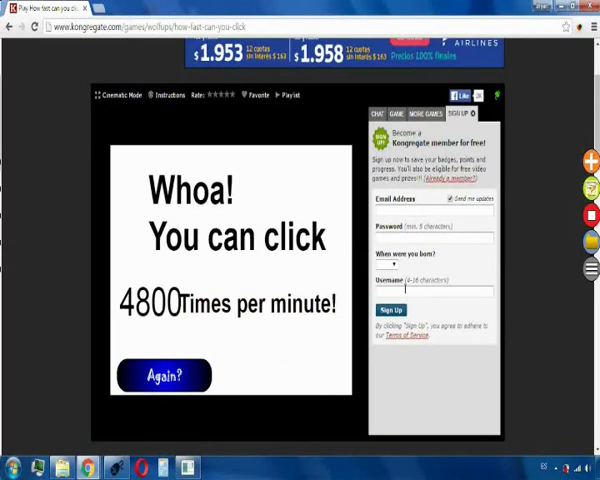
mouse_move(472, 280)
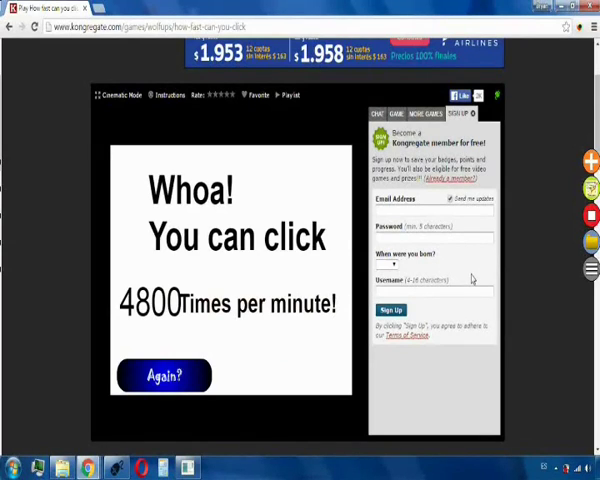